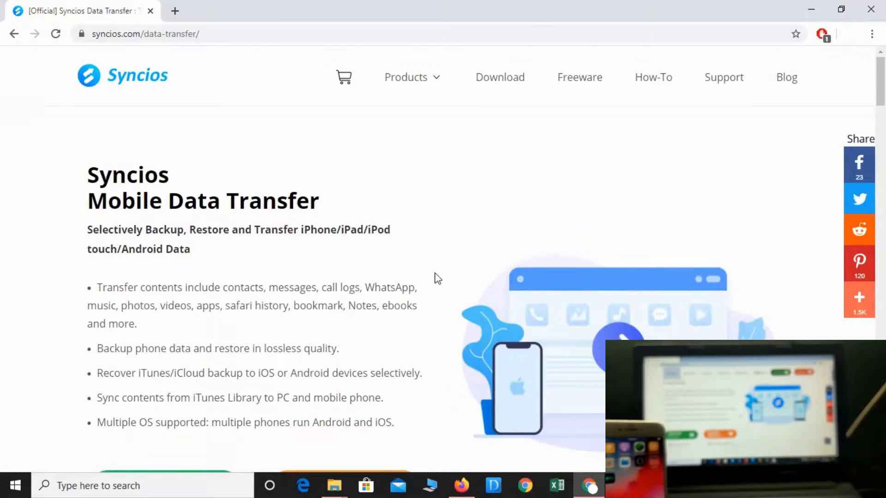
# Step: Scroll through the Syncios Mobile Data Transfer page to review features and download links
pyautogui.scroll(-3)
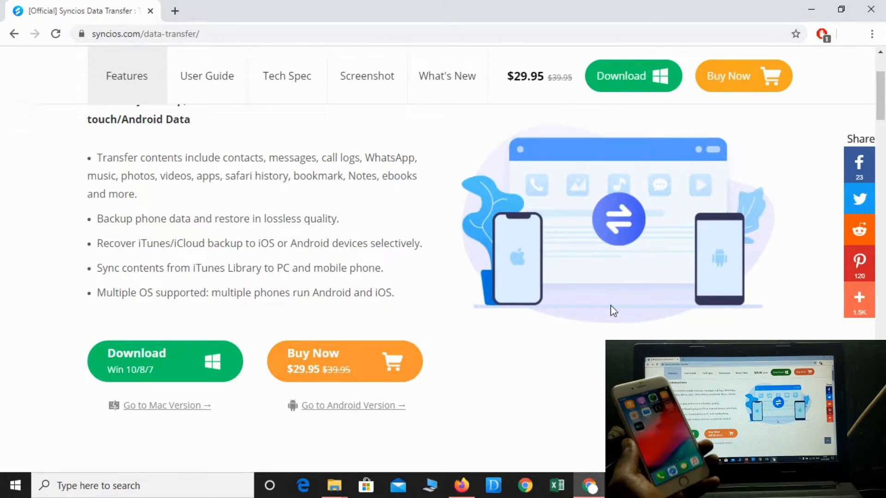
pyautogui.scroll(3)
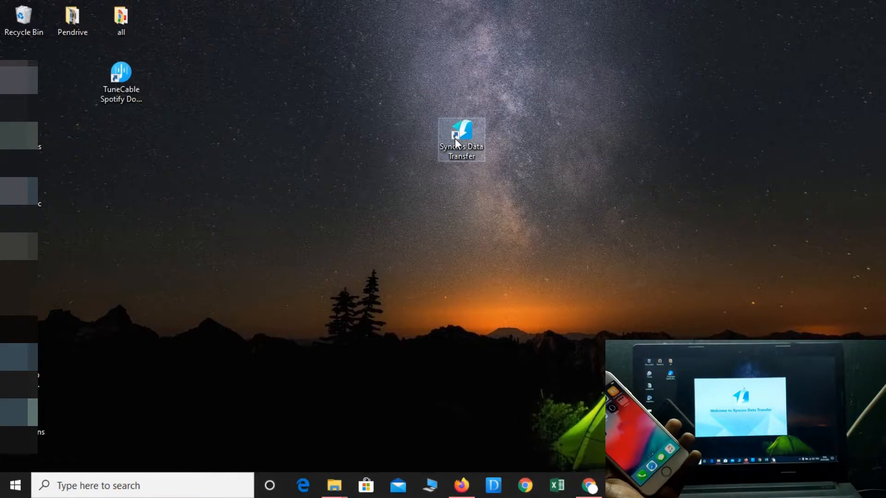
# Step: Launch Syncios Data Transfer from its desktop shortcut onto the Transfer screen
pyautogui.doubleClick(461, 138)
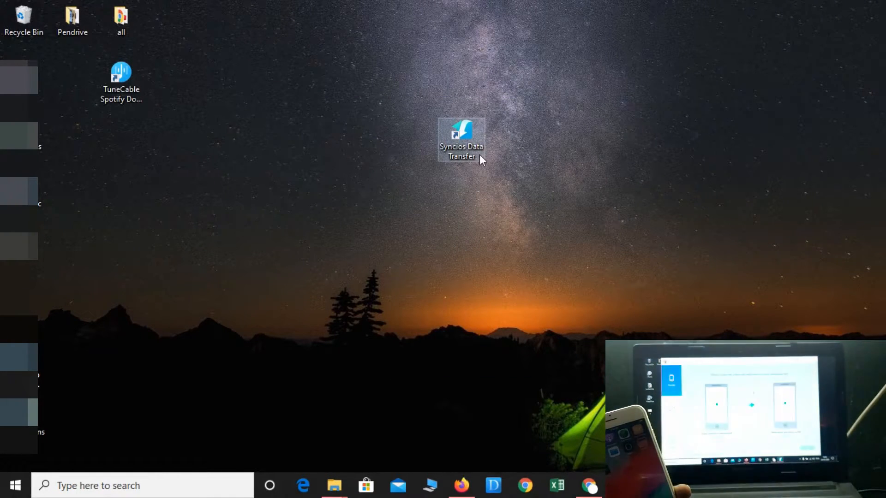
pyautogui.doubleClick(461, 138)
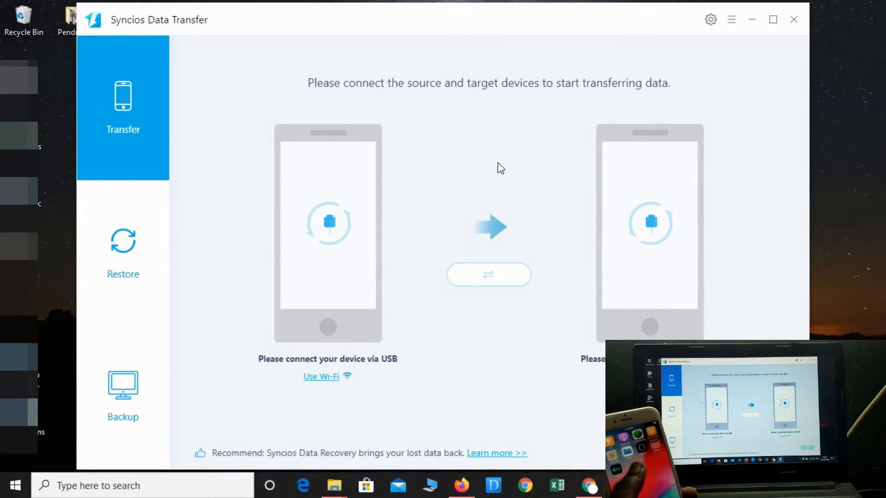
pyautogui.moveTo(234, 189)
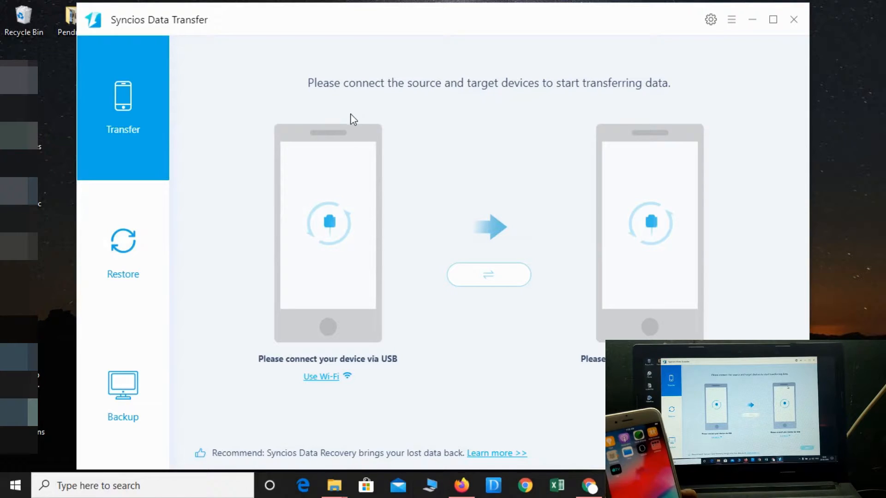
pyautogui.moveTo(669, 148)
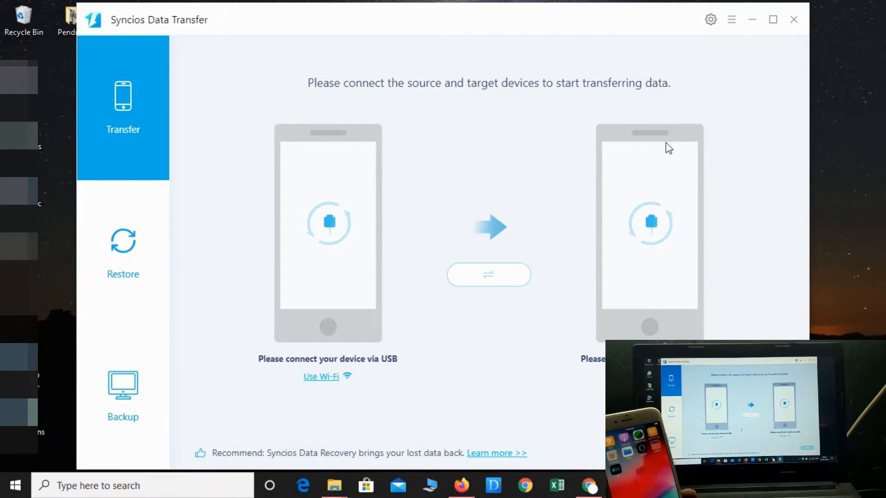
pyautogui.moveTo(442, 342)
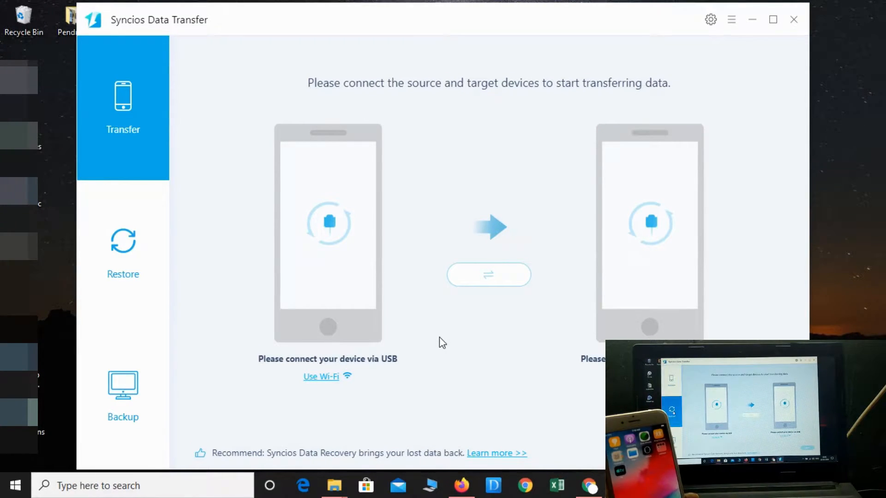
# Step: Switch to Restore and open Local Backup, closing the empty backup list
pyautogui.click(122, 252)
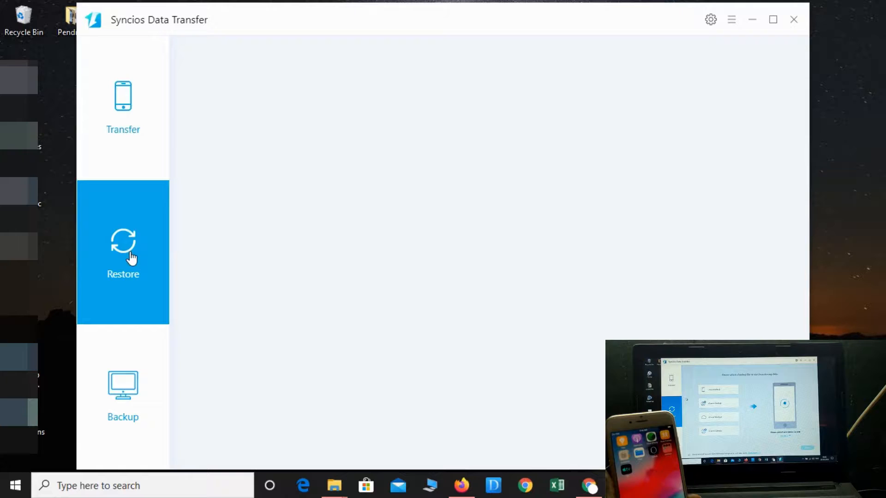
pyautogui.click(123, 251)
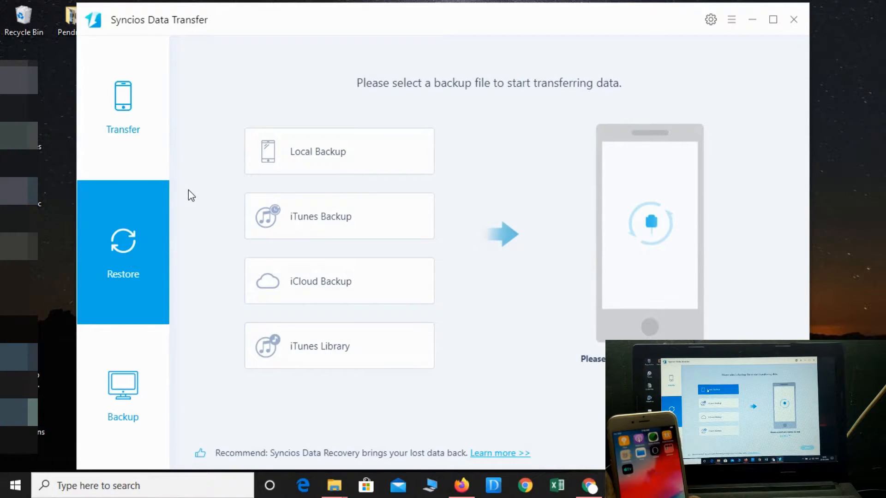
pyautogui.click(338, 151)
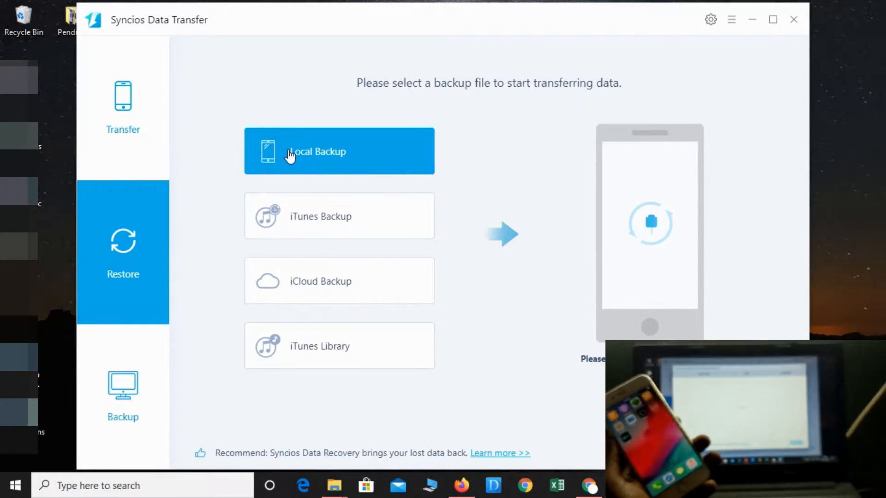
pyautogui.click(339, 151)
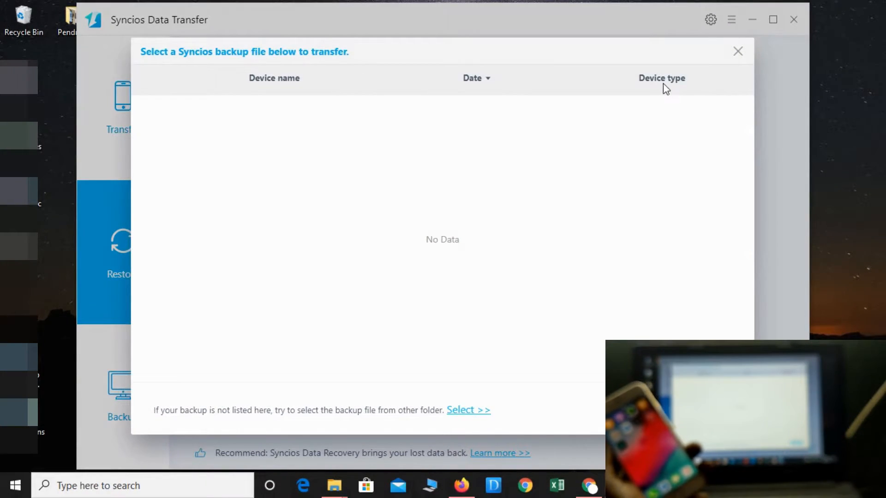
pyautogui.moveTo(709, 61)
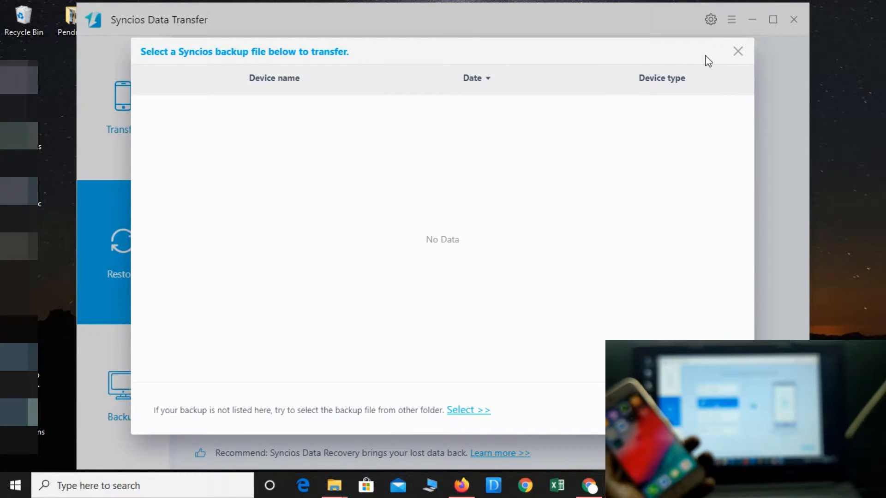
pyautogui.click(738, 51)
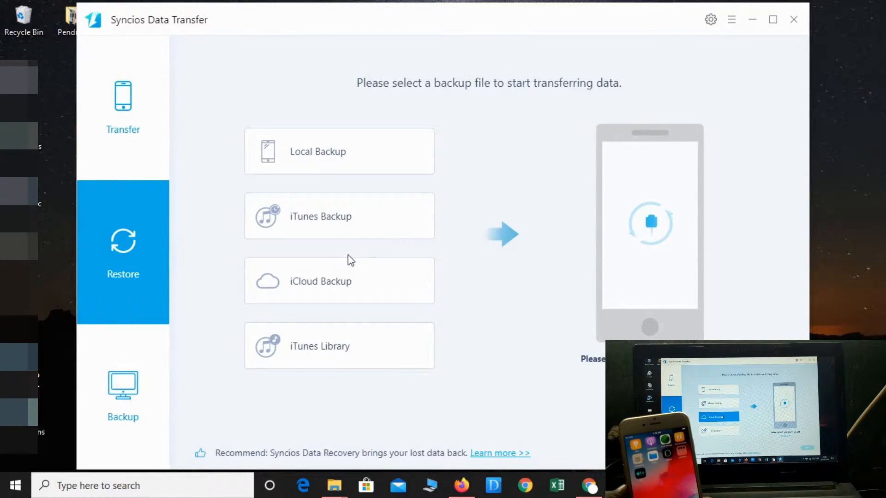
# Step: Check the iCloud Backup and iTunes Library options, then move to the backup picker
pyautogui.click(339, 281)
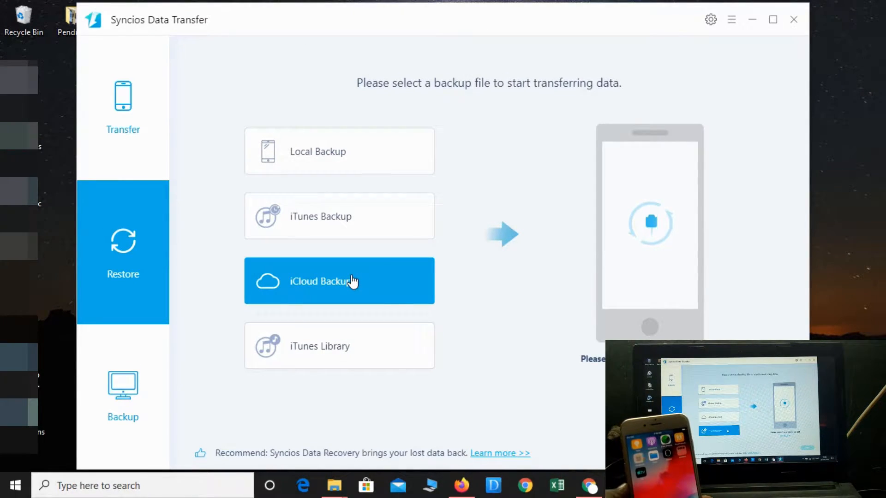
pyautogui.click(338, 346)
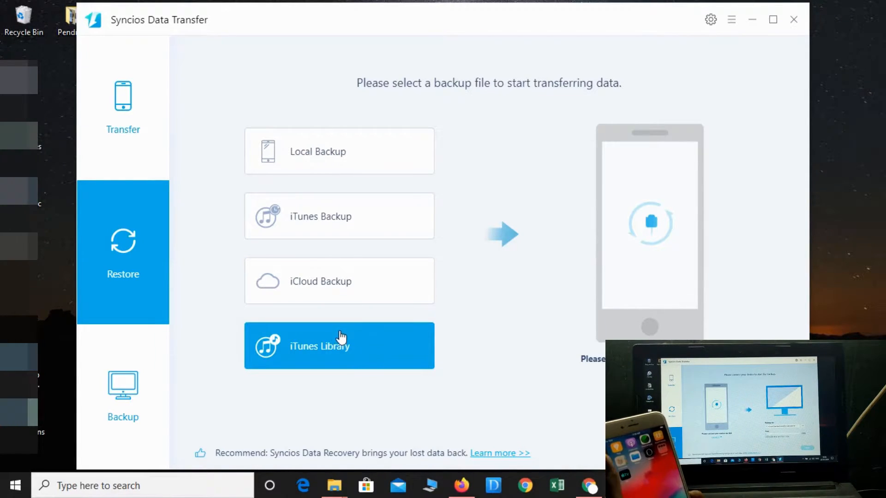
pyautogui.click(123, 393)
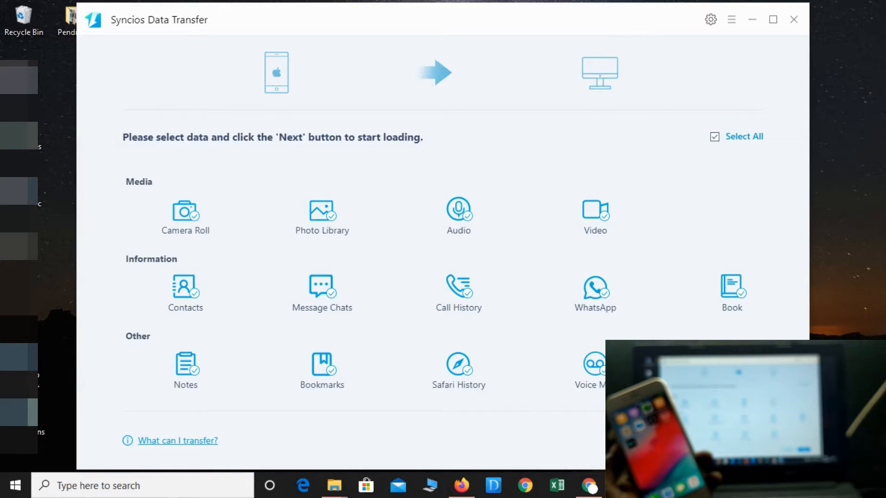
pyautogui.moveTo(396, 231)
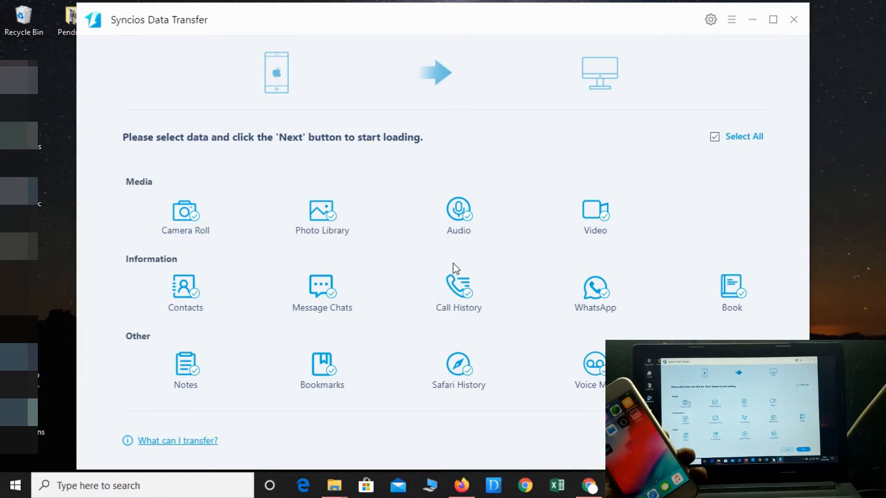
pyautogui.moveTo(200, 211)
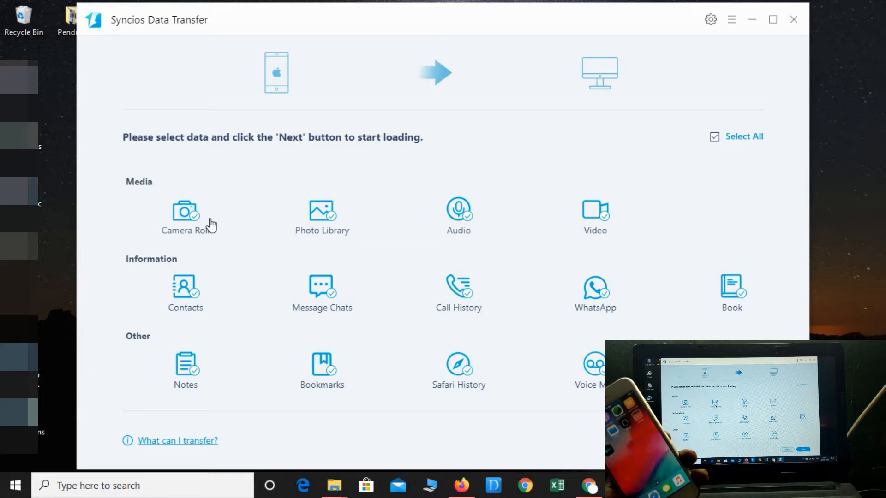
pyautogui.moveTo(322, 227)
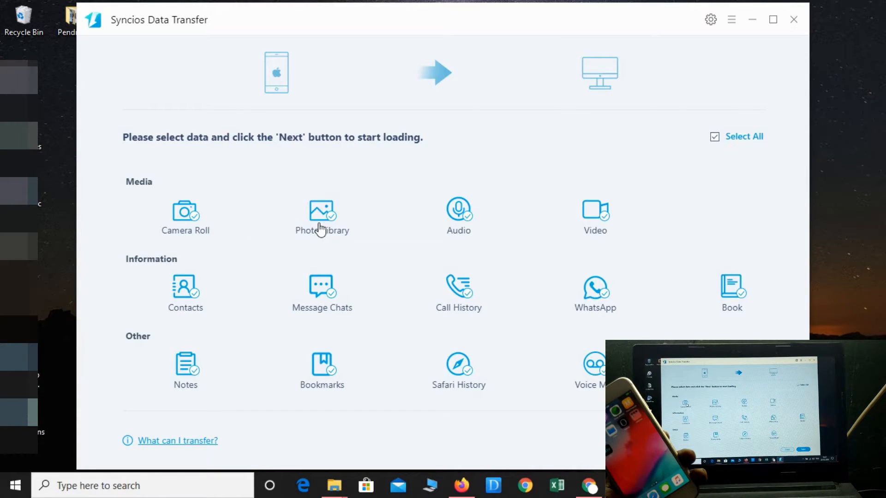
pyautogui.moveTo(189, 218)
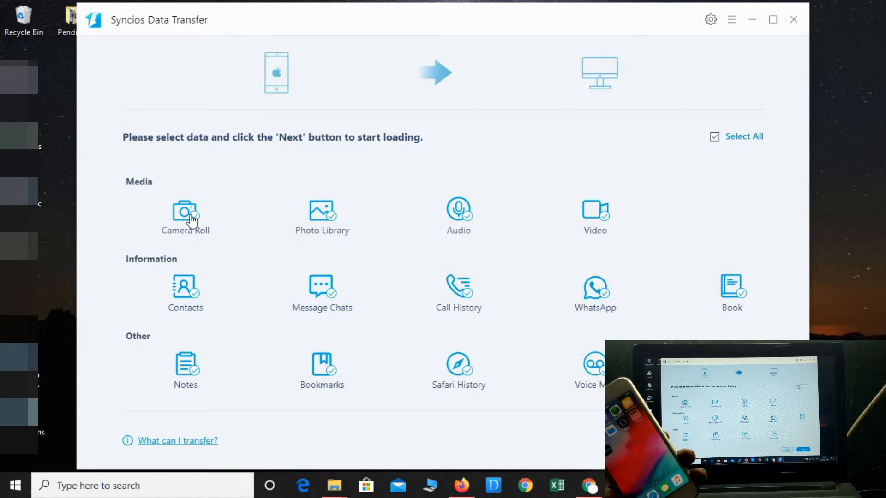
# Step: Untick Select All so no data category is chosen
pyautogui.click(715, 137)
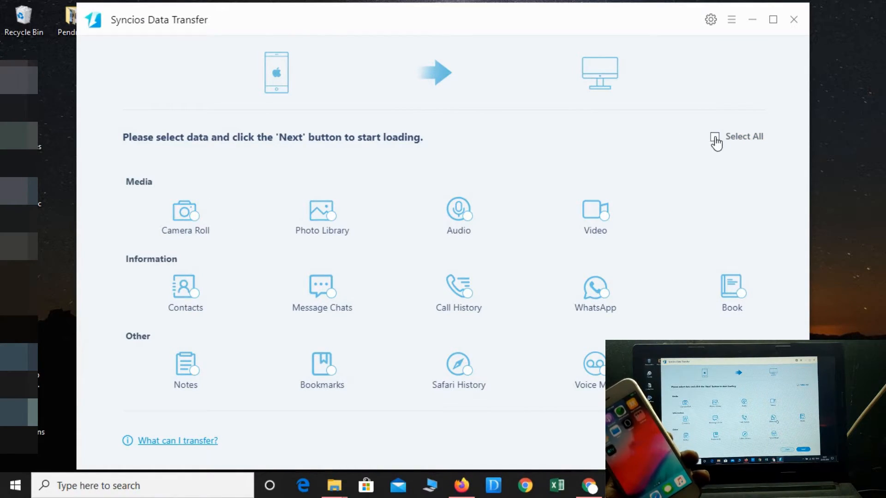
# Step: Re-tick Select All to mark every data type, Camera Roll to Voice Memos
pyautogui.click(715, 136)
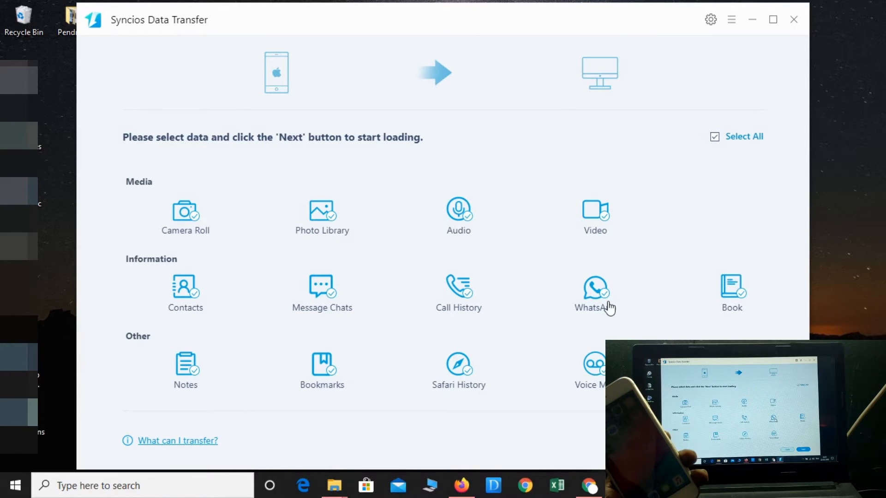
pyautogui.moveTo(605, 300)
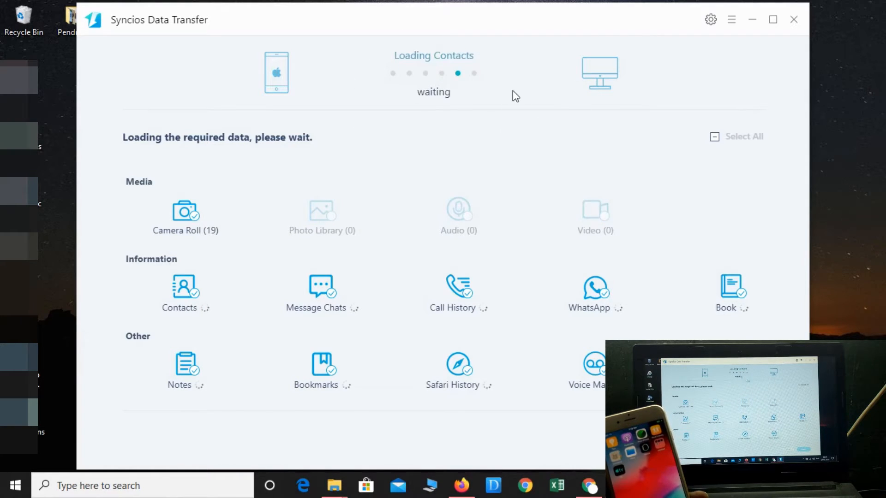
pyautogui.moveTo(502, 106)
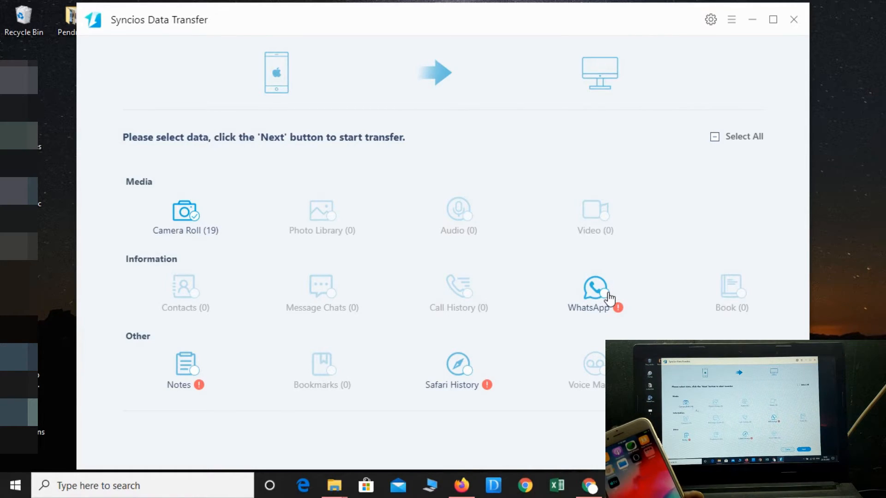
pyautogui.moveTo(184, 212)
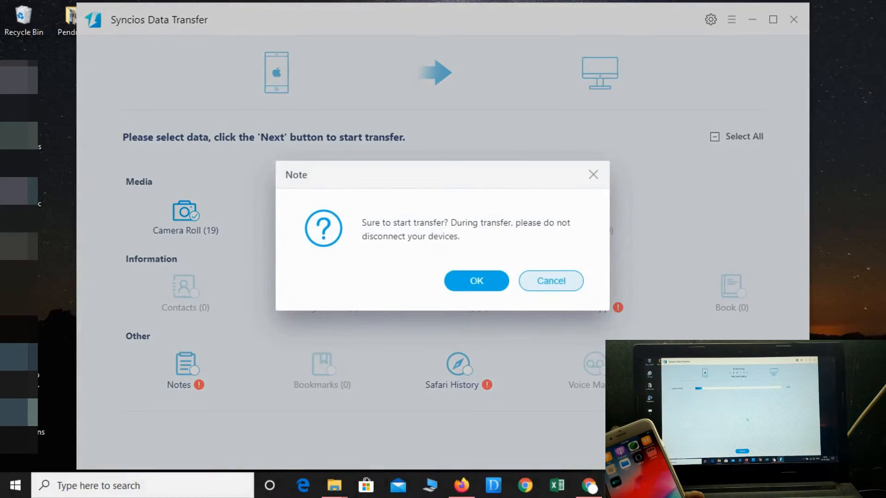
# Step: Confirm the Note dialog to start backing up the 19 Camera Roll items
pyautogui.click(476, 281)
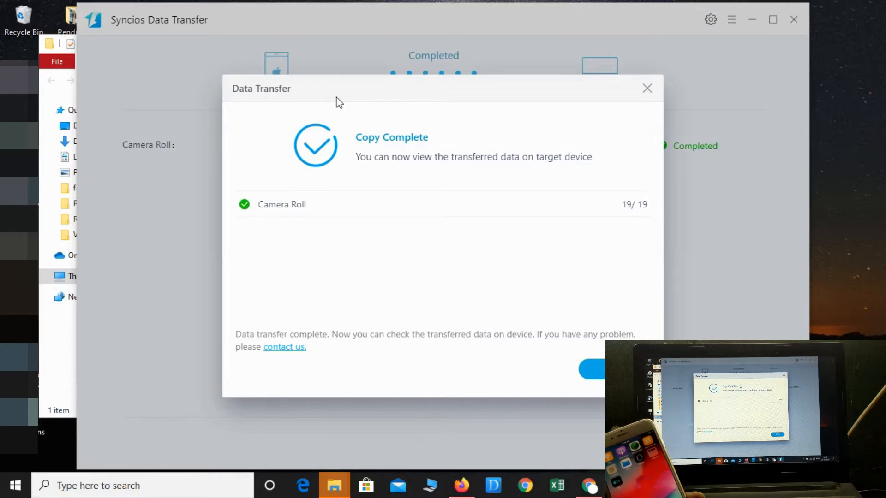
pyautogui.moveTo(520, 140)
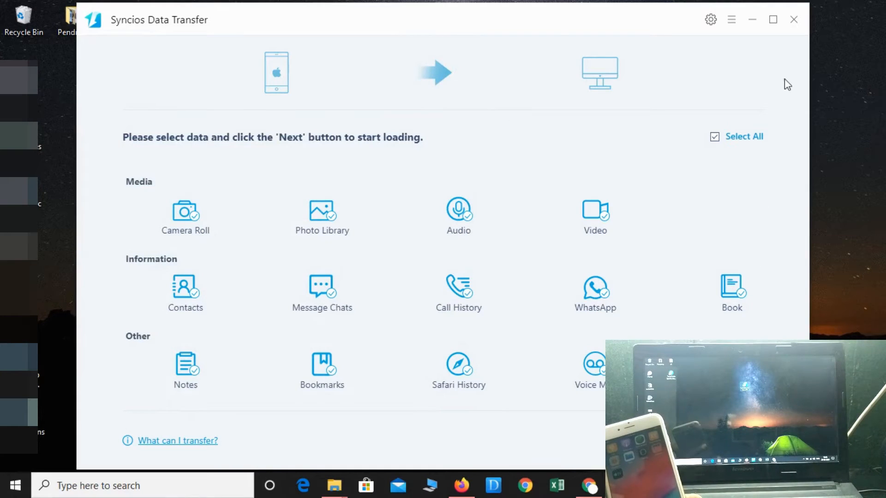
# Step: Relaunch Syncios and open Restore > Local Backup to list the 2020-03-24 iPhone backup
pyautogui.click(794, 19)
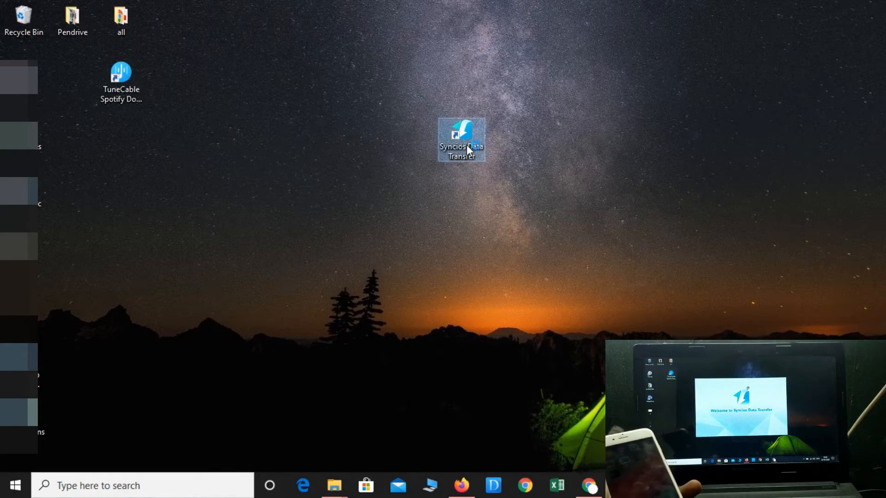
pyautogui.doubleClick(461, 139)
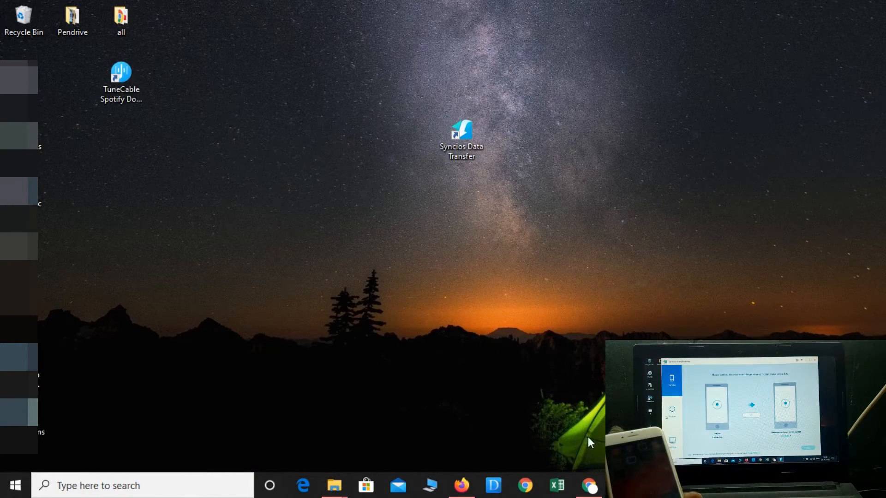
pyautogui.doubleClick(461, 136)
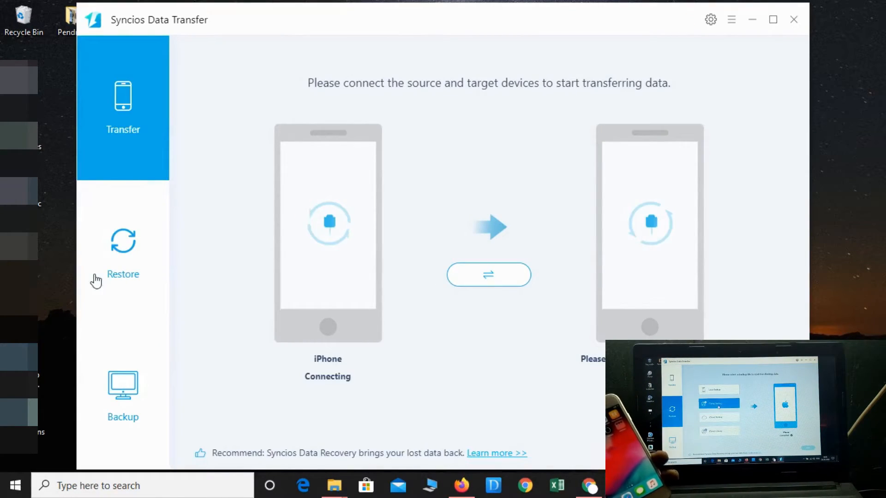
pyautogui.click(122, 249)
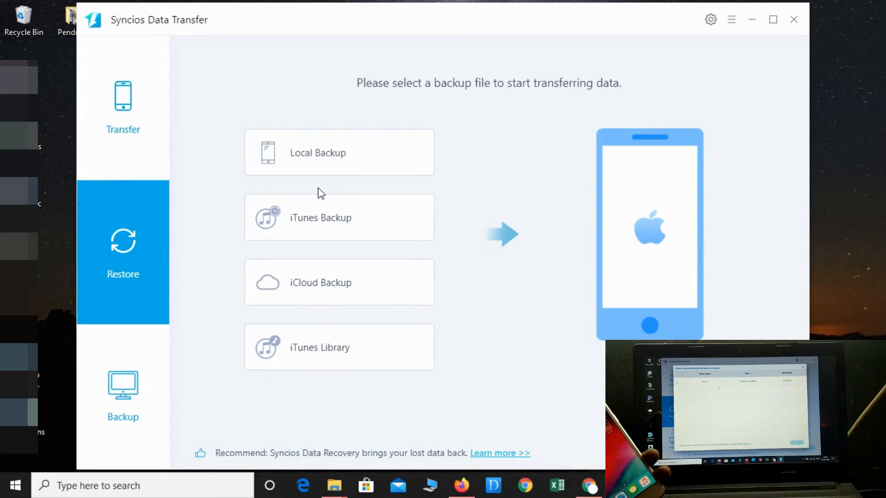
pyautogui.click(339, 152)
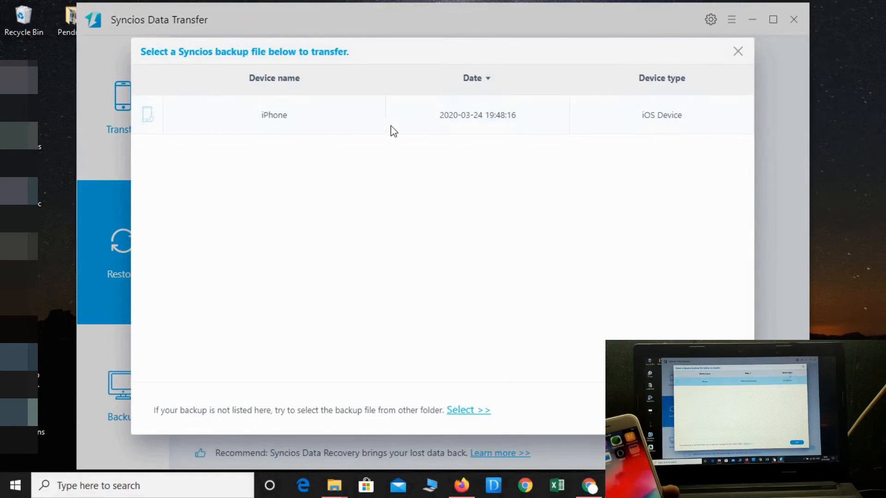
# Step: Select the 2020-03-24 iPhone backup and dismiss the device-disconnected warning
pyautogui.click(274, 115)
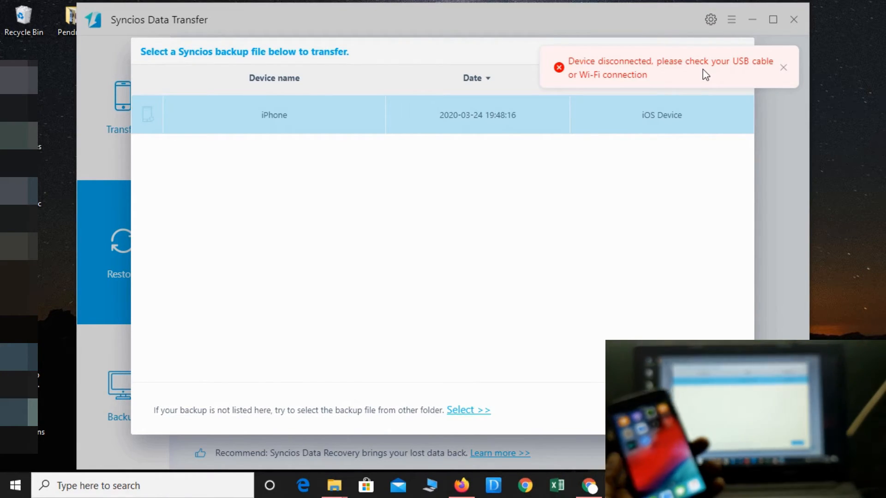
pyautogui.click(783, 66)
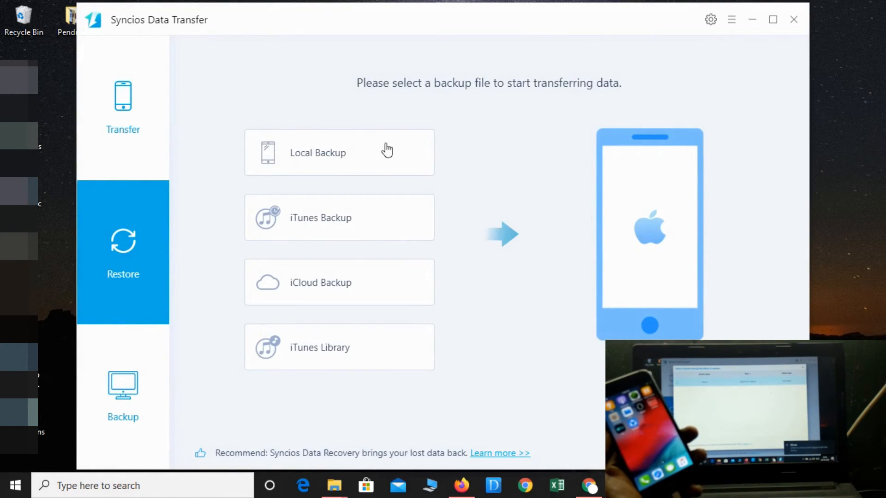
# Step: Restore the 19 Camera Roll items from the local backup and dismiss Copy Complete
pyautogui.click(317, 153)
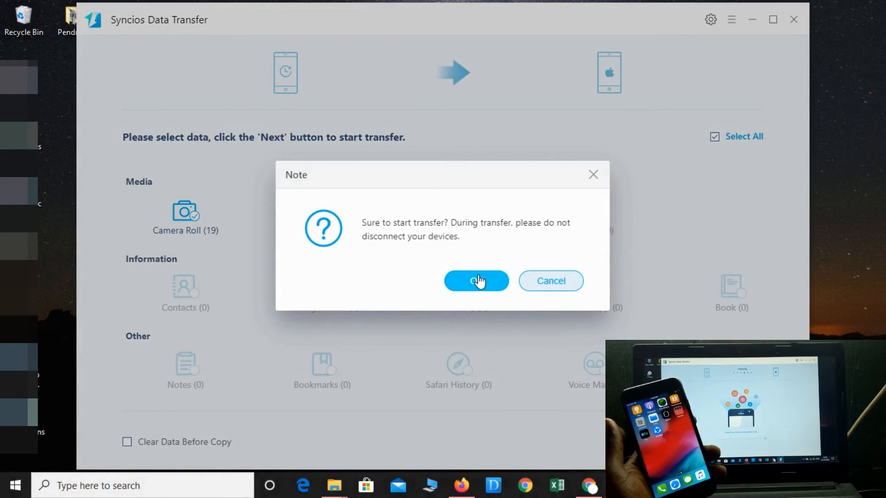
pyautogui.click(476, 281)
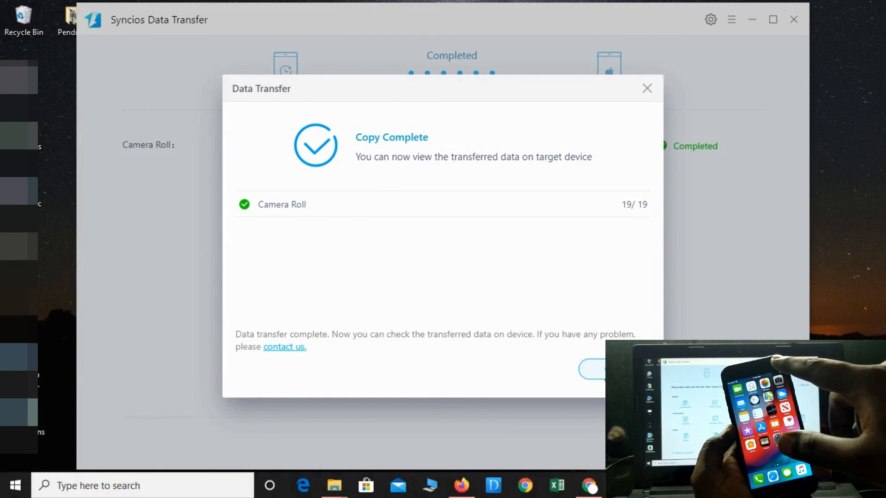
pyautogui.click(647, 89)
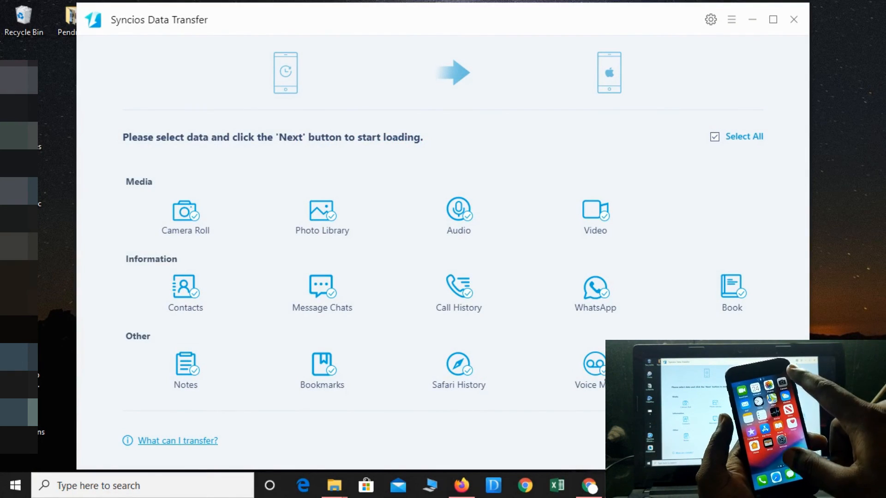